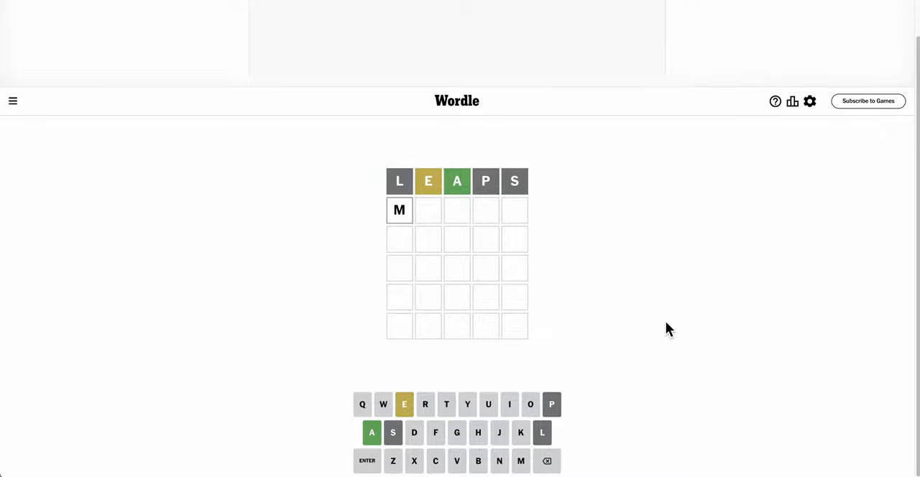
Complete the second row as MEATY and submit it as the second guess
type("EATY")
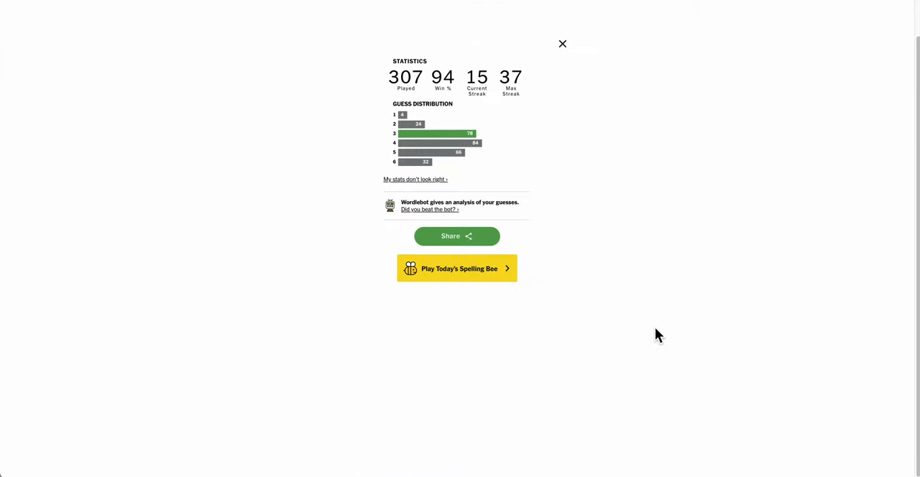
Dismiss the Statistics popup to show the solved LEAPS, MEATY, IMAGE board
left_click(564, 43)
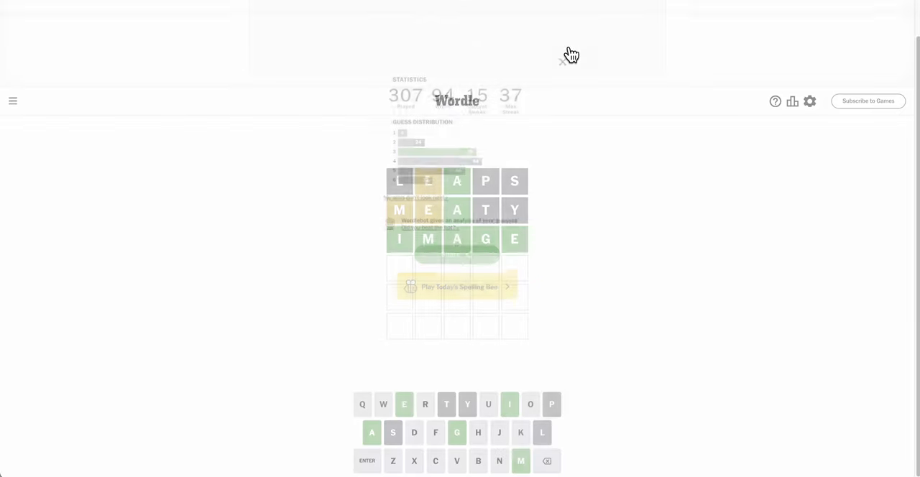
left_click(561, 61)
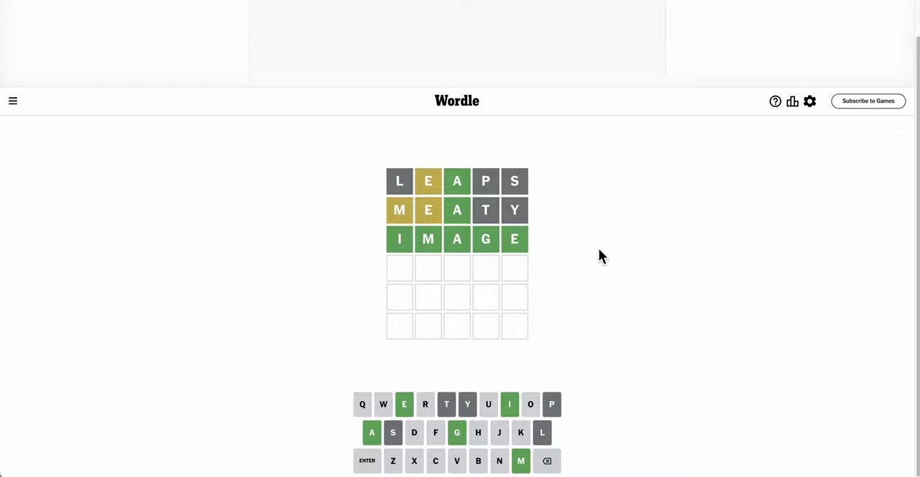